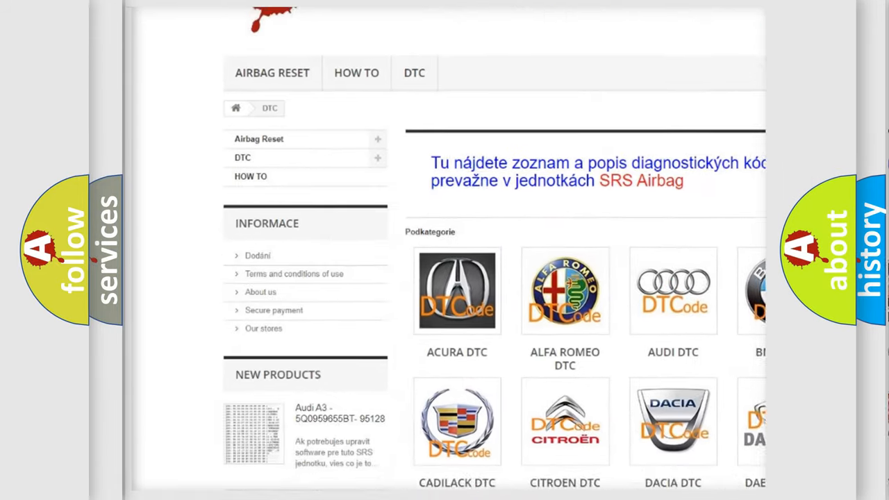
{"action": "scroll", "scroll_direction": "down", "scroll_amount": 3}
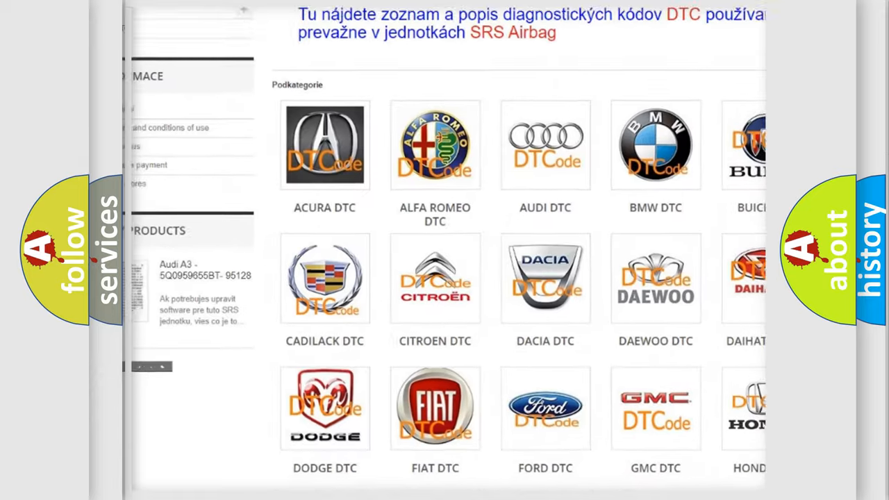